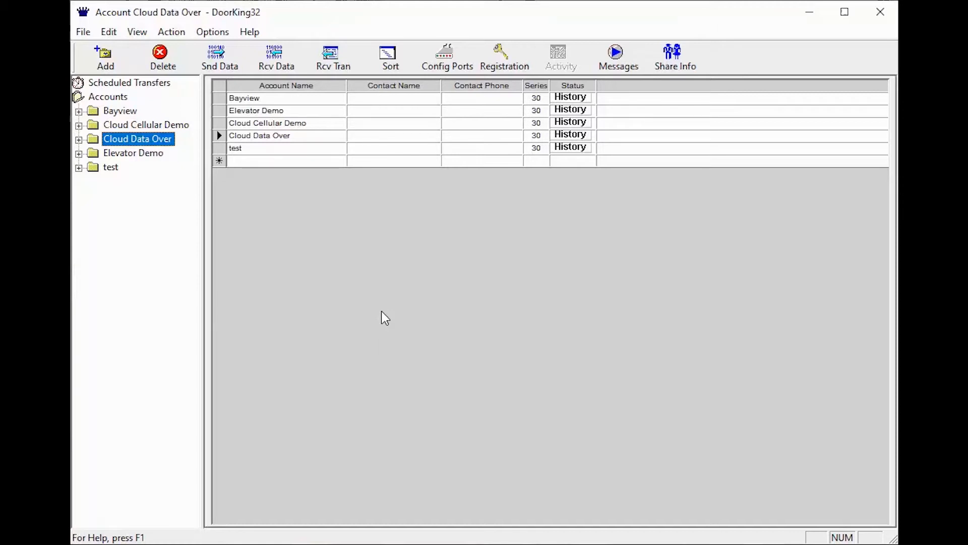
mouse_move(241, 199)
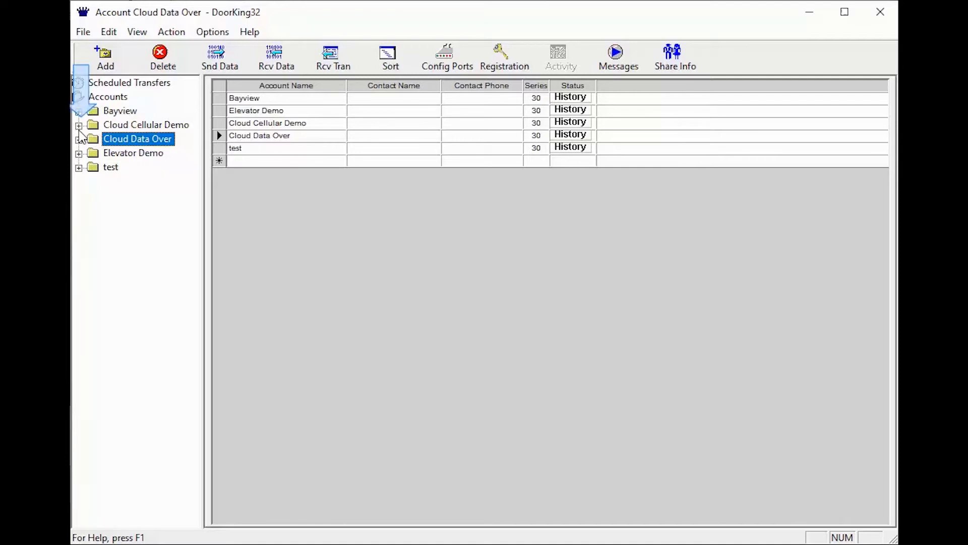
- Show the Cloud Cellular Demo account's Resident list with residents and vendors
click(80, 124)
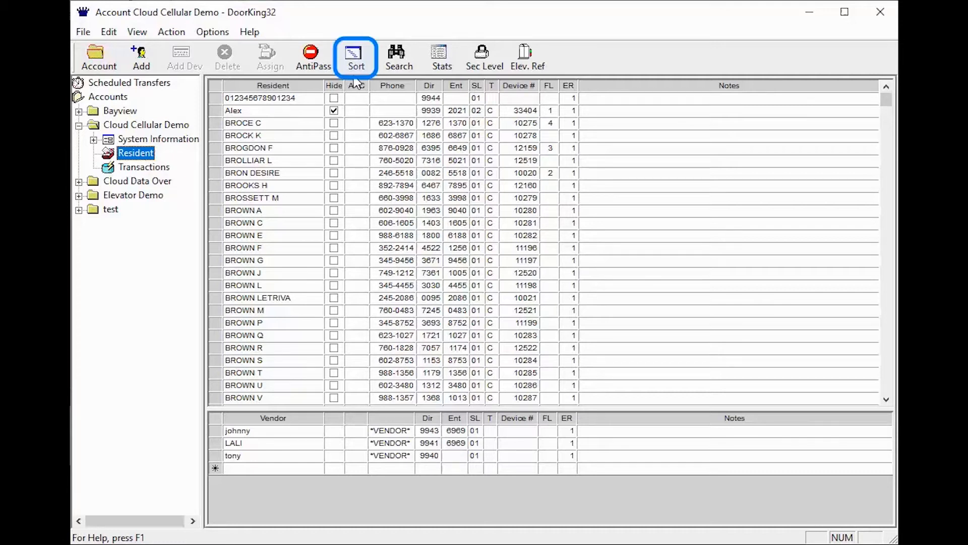
- Set the resident sort to Device # and confirm it
click(355, 56)
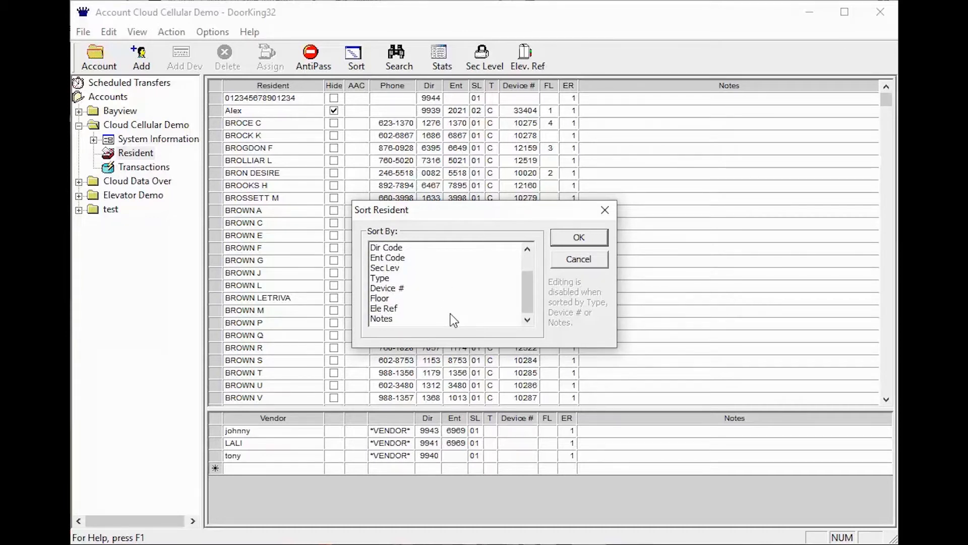
mouse_move(425, 303)
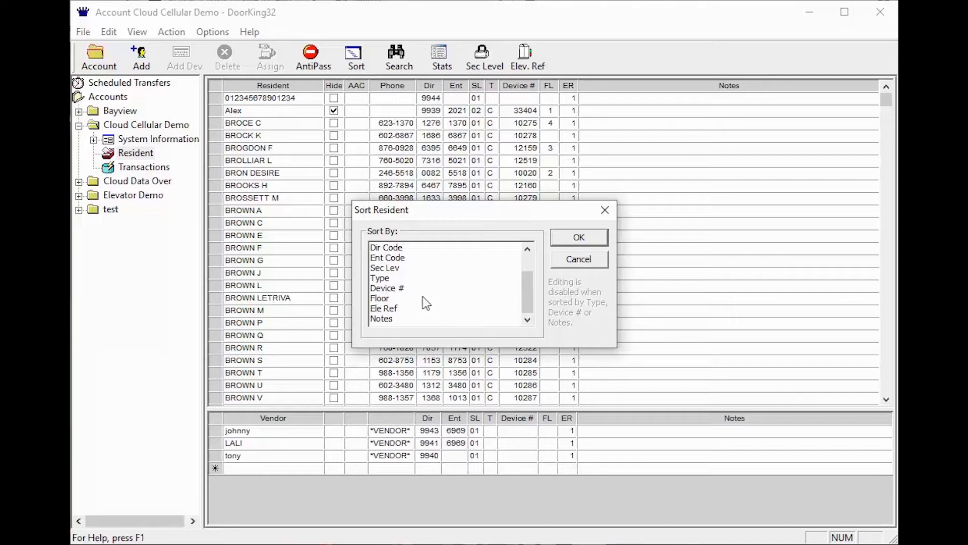
mouse_move(417, 297)
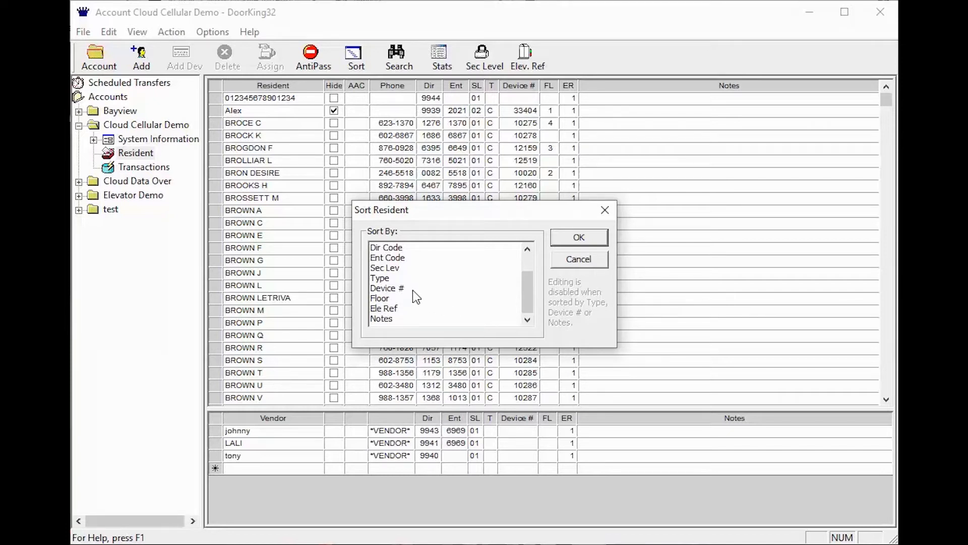
click(386, 288)
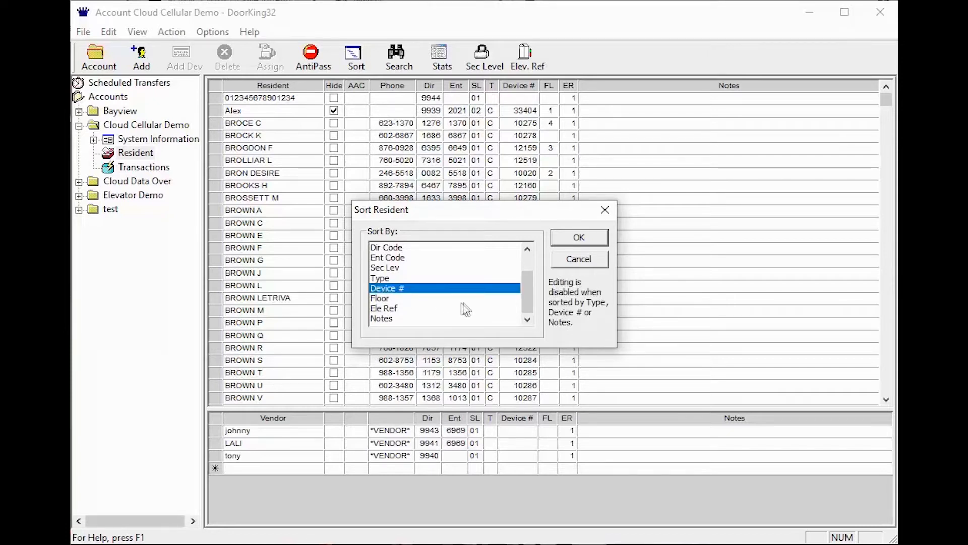
mouse_move(460, 305)
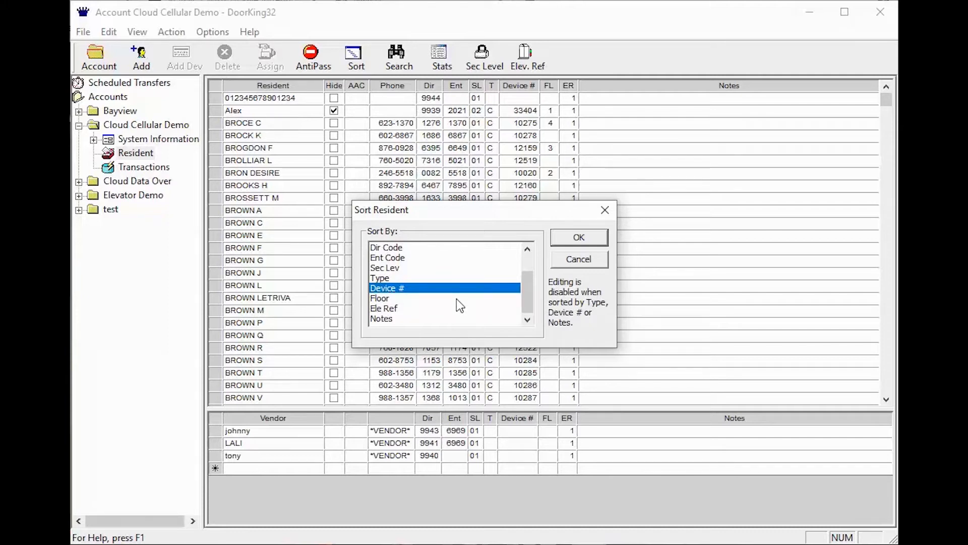
mouse_move(475, 302)
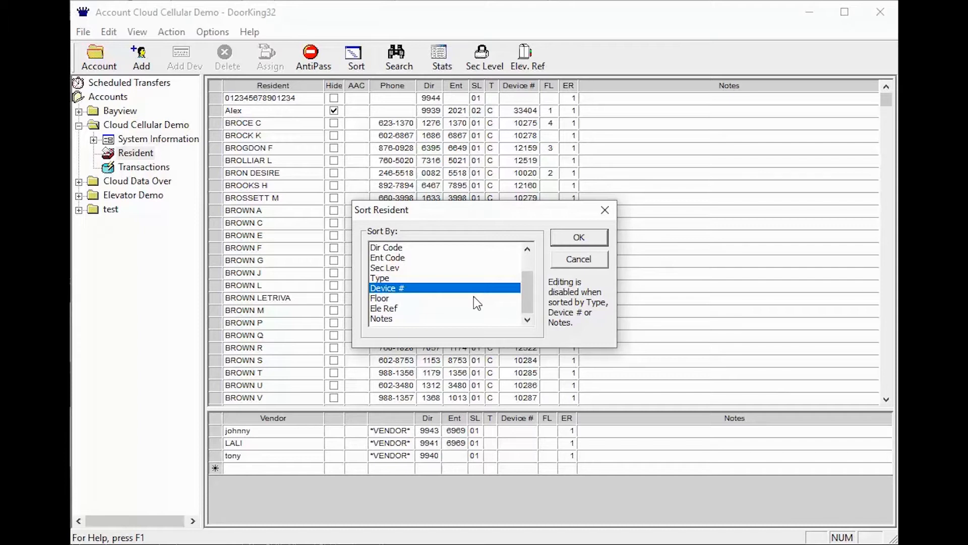
mouse_move(472, 302)
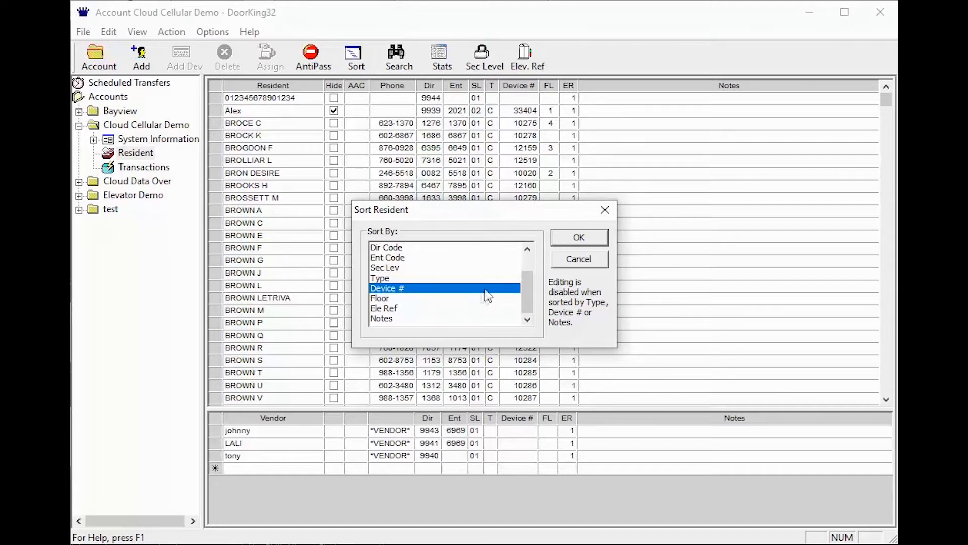
click(578, 237)
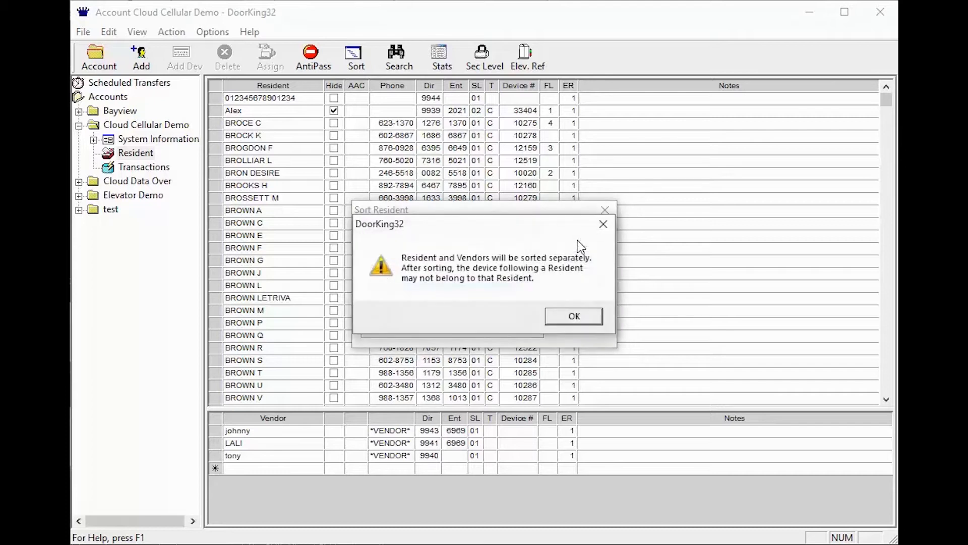
mouse_move(426, 284)
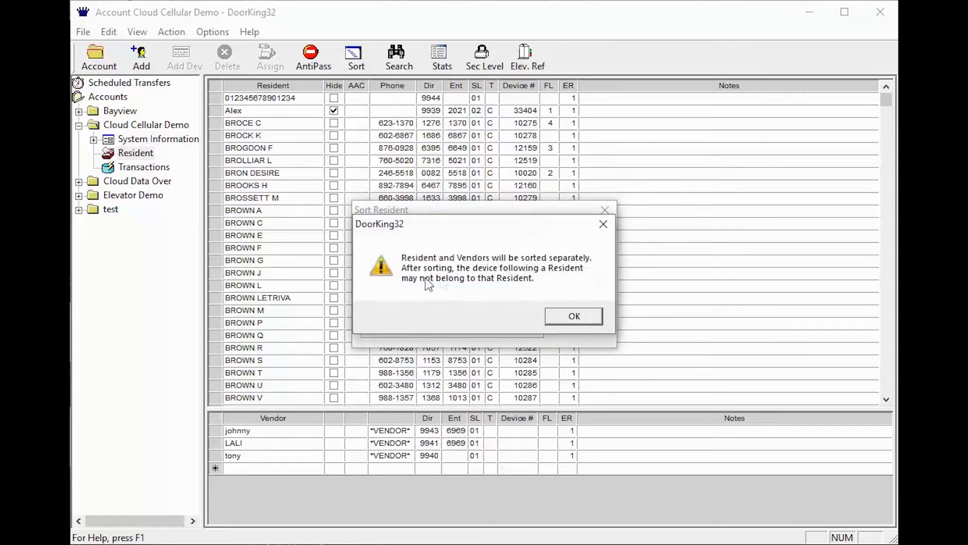
mouse_move(427, 298)
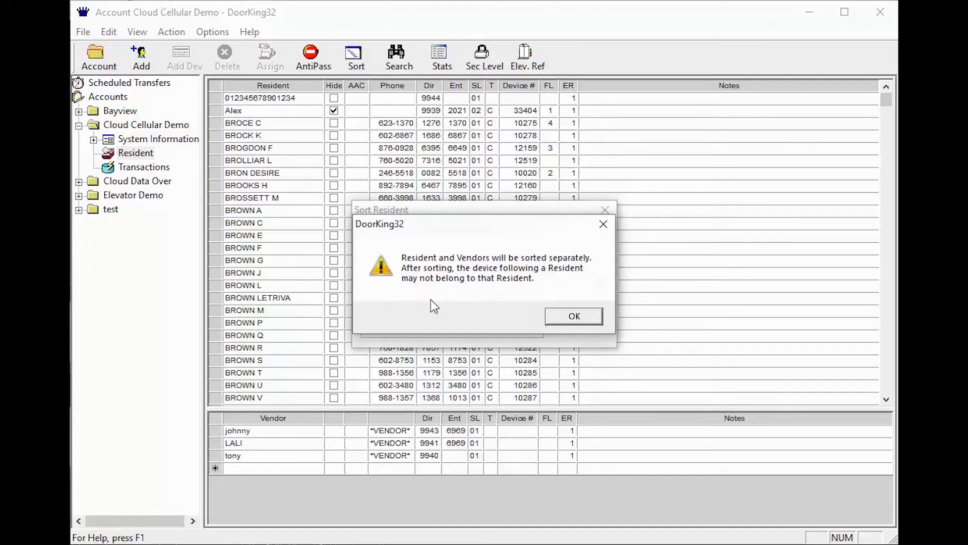
mouse_move(444, 307)
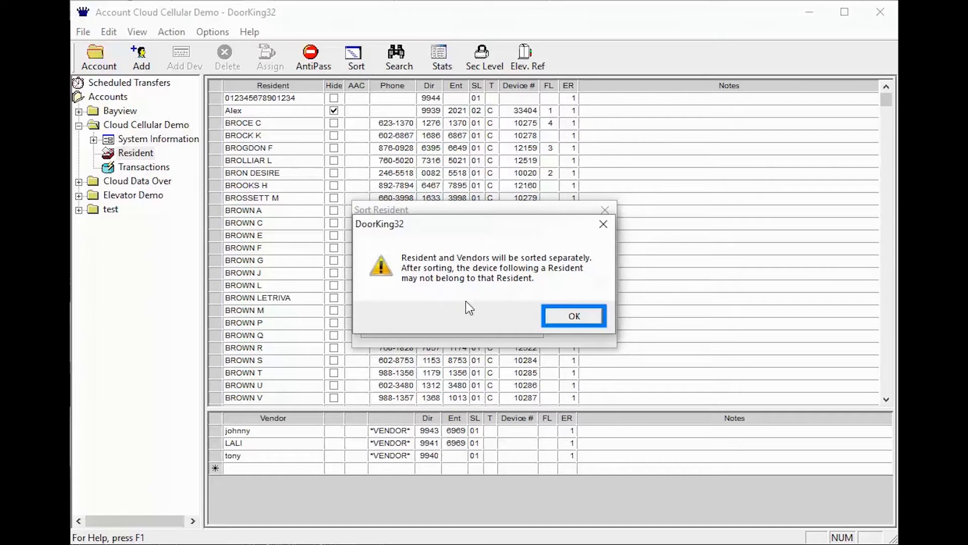
- Accept the warning so residents are ordered by device number, vendors separately
click(572, 315)
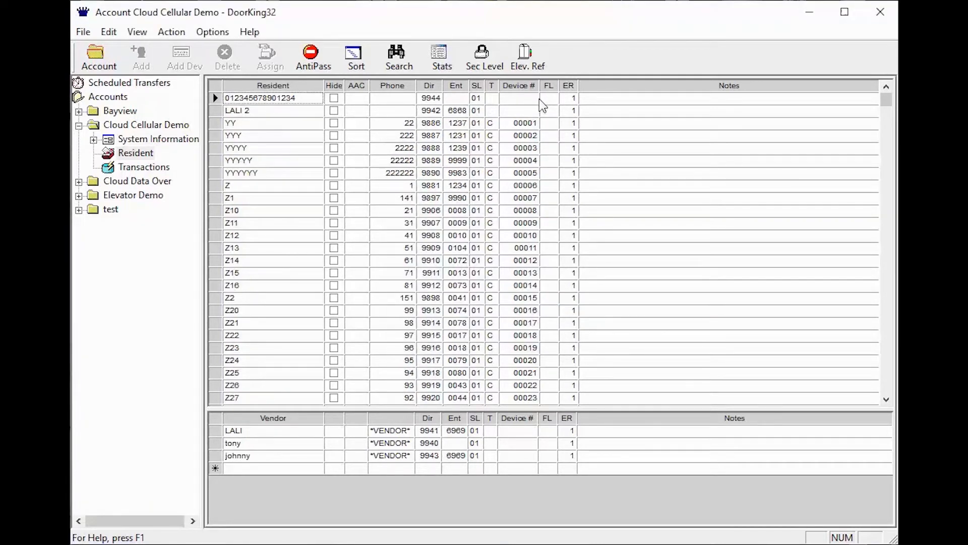
mouse_move(559, 300)
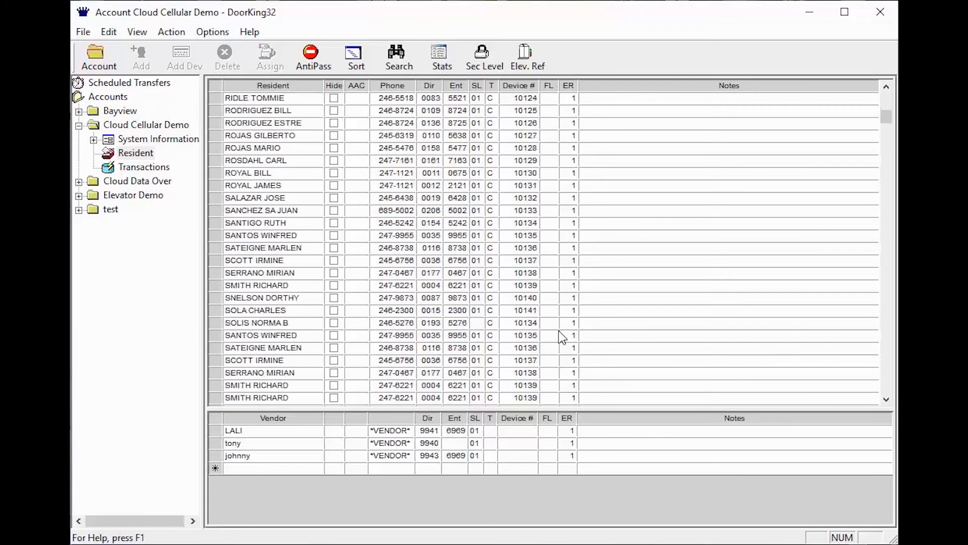
- Scroll the sorted resident grid to its end, where device 33404 appears last
scroll(up, 3)
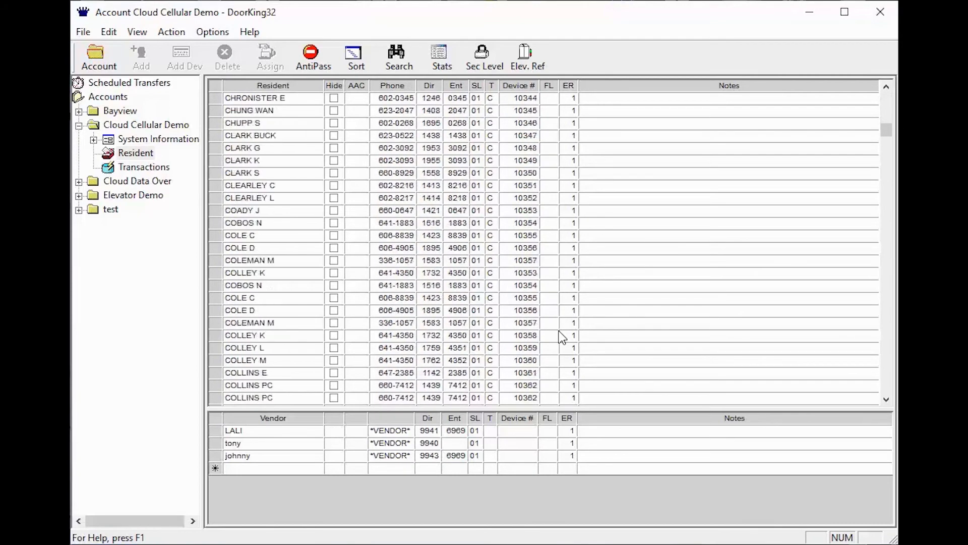
scroll(down, 3)
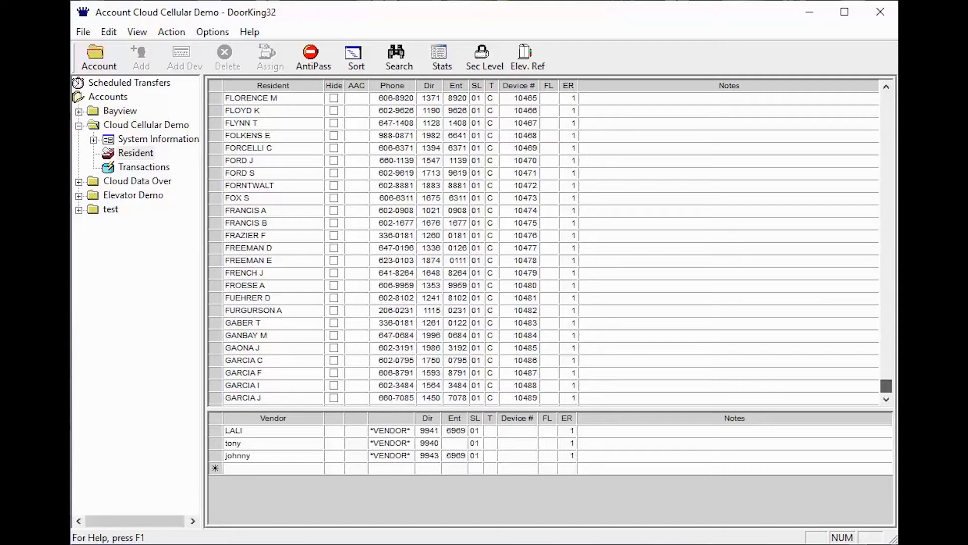
scroll(down, 3)
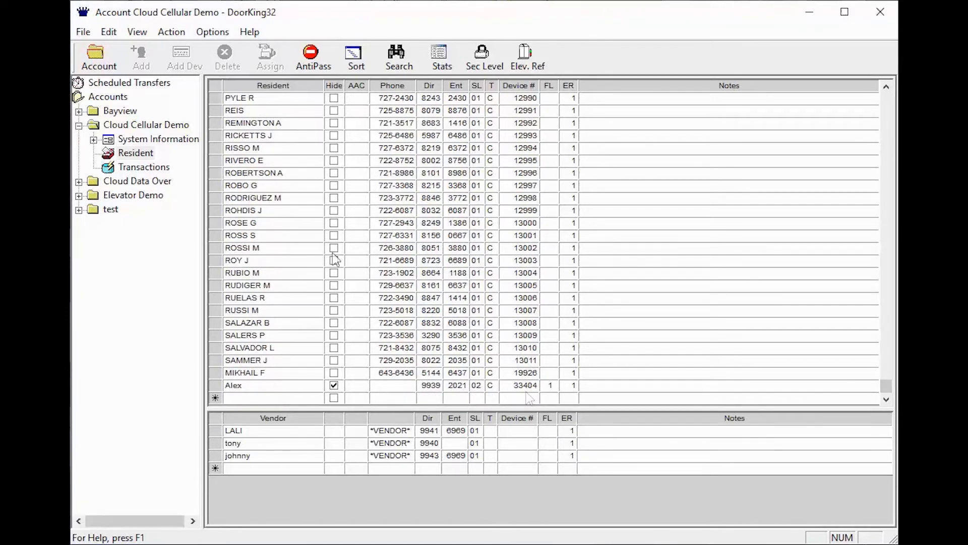
mouse_move(151, 115)
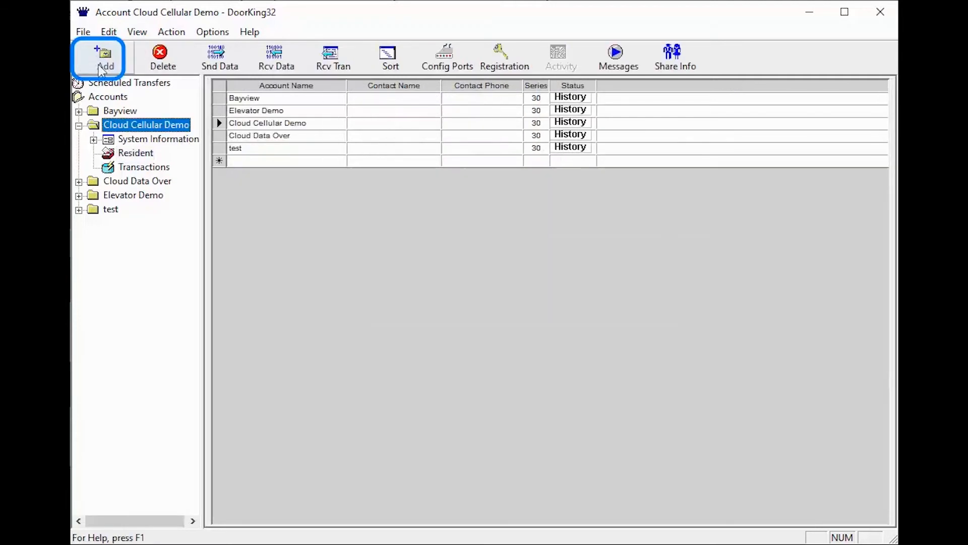
- Reopen Cloud Cellular Demo residents and scroll the alphabetically ordered list
click(135, 152)
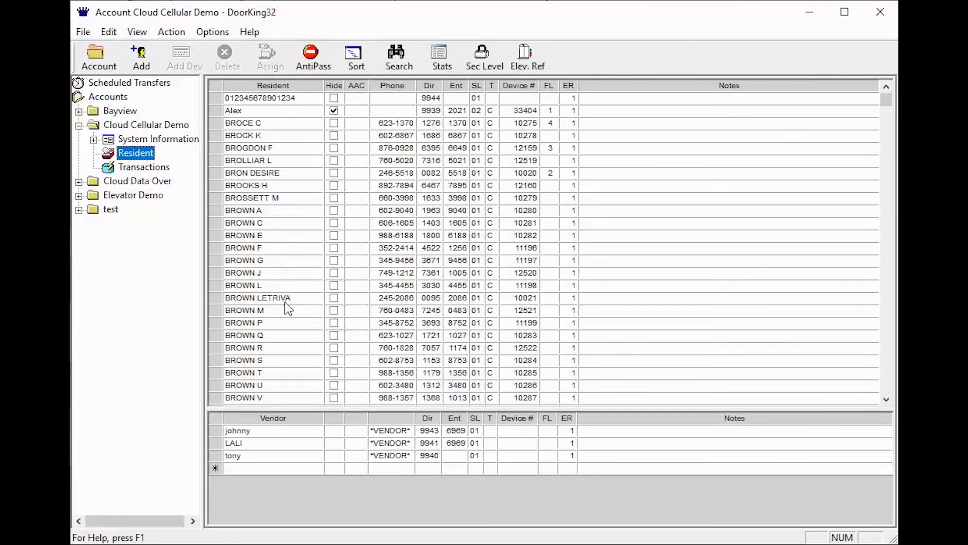
mouse_move(293, 402)
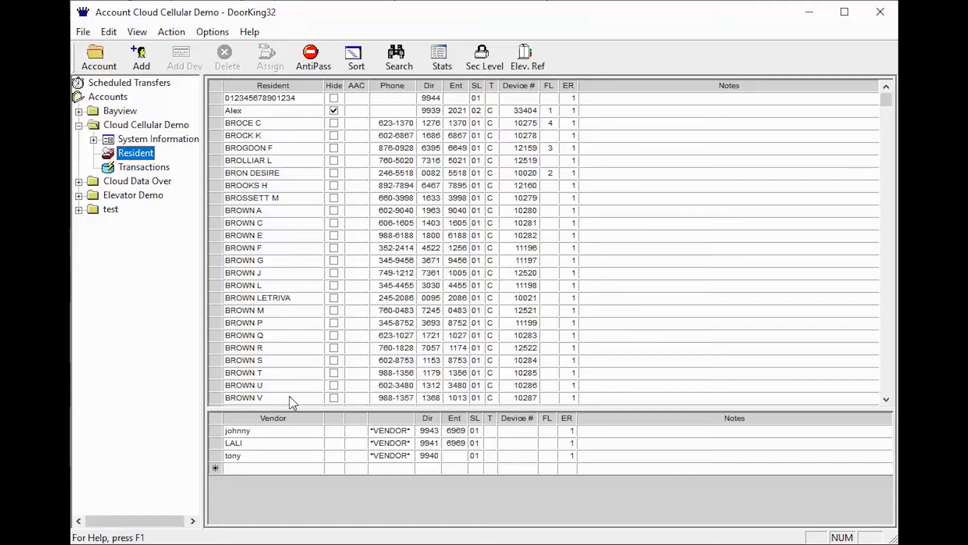
scroll(down, 3)
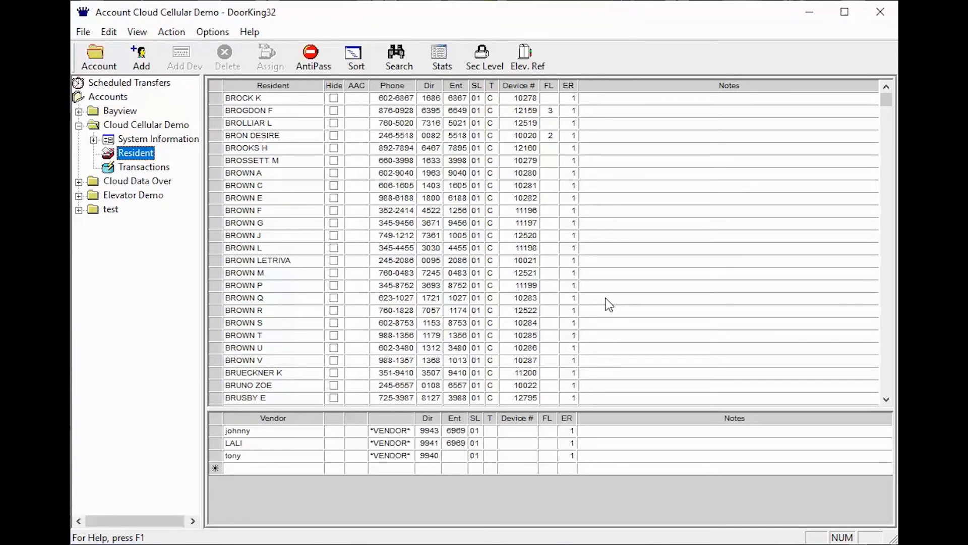